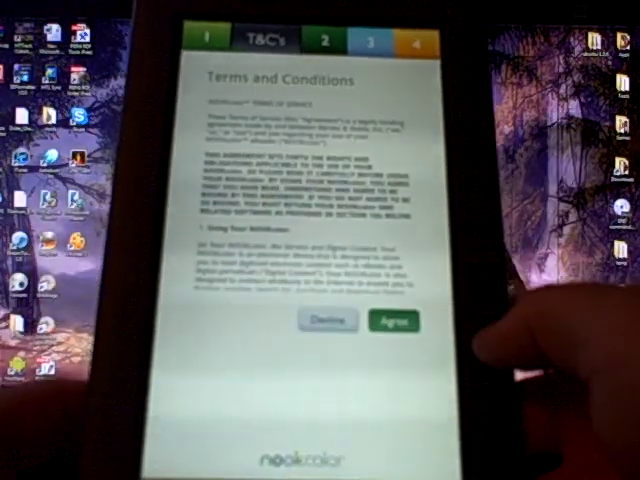
Agree to the terms, confirm Mountain Time, and proceed to the Wi-Fi network check.
left_click(394, 320)
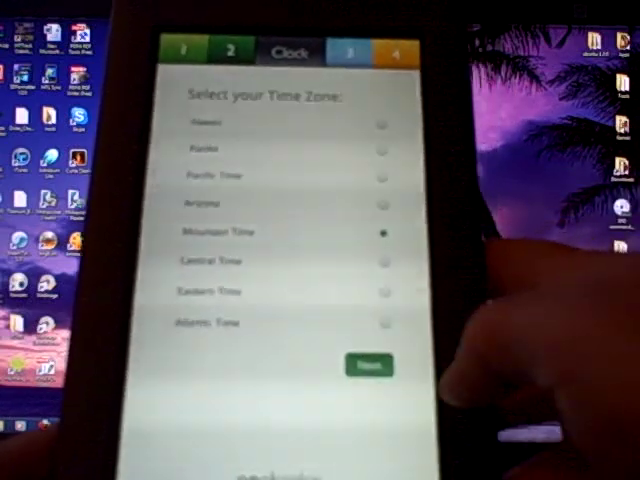
left_click(368, 364)
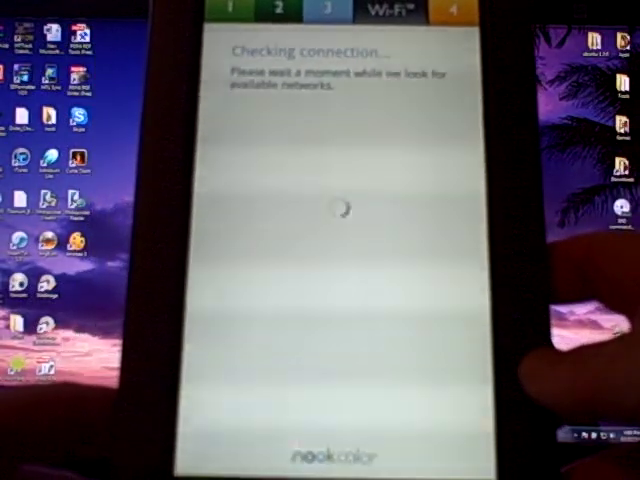